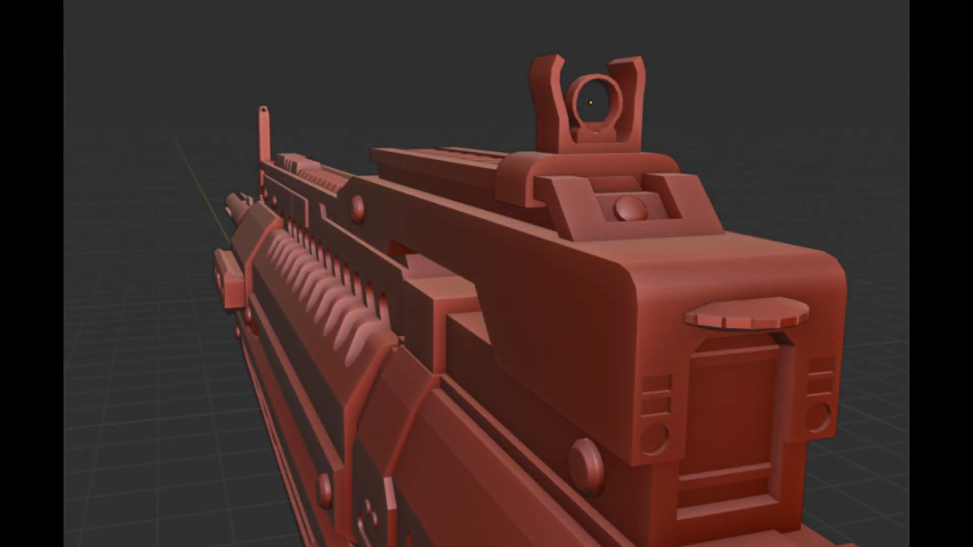
# - Orbit around the untextured rifle model, then swing the view onto its front sight
pyautogui.moveTo(497, 280); pyautogui.dragTo(490, 298)
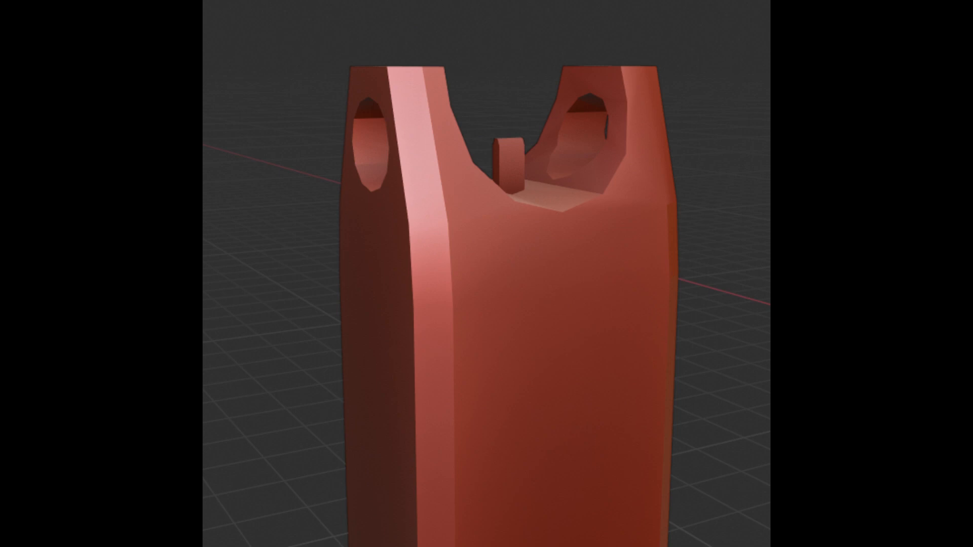
pyautogui.moveTo(487, 274); pyautogui.dragTo(487, 124)
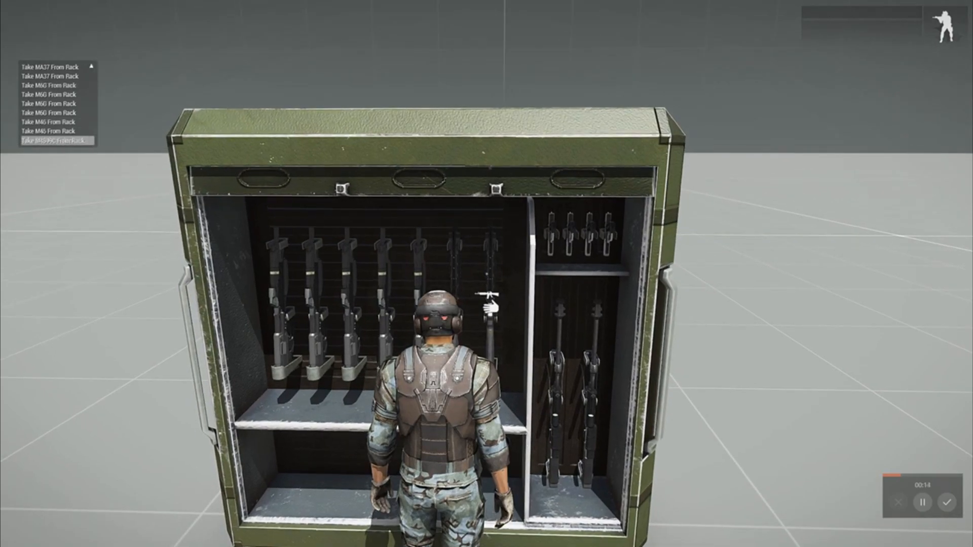
# - Choose Take SRS99C From Rack to pick up the SRS99D-S2 sniper rifle
pyautogui.click(52, 140)
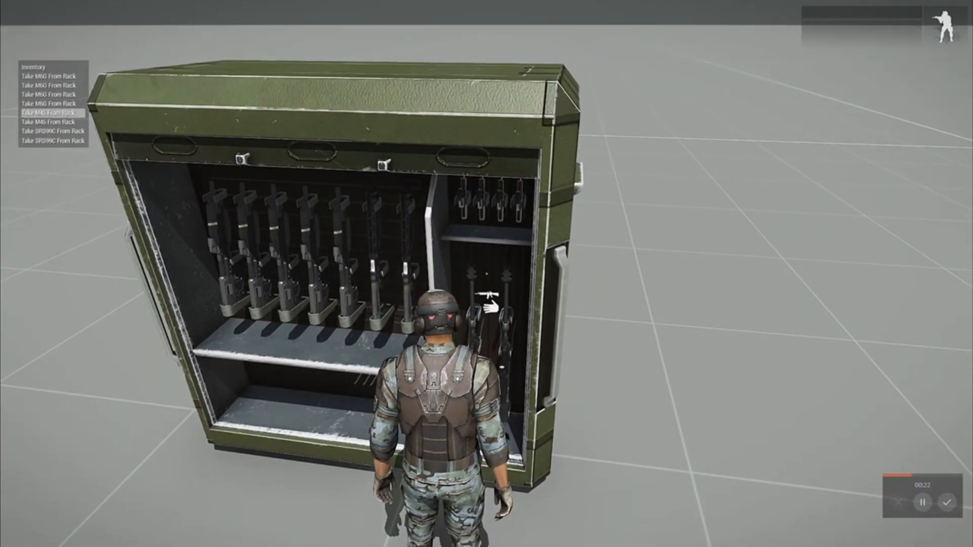
pyautogui.click(53, 112)
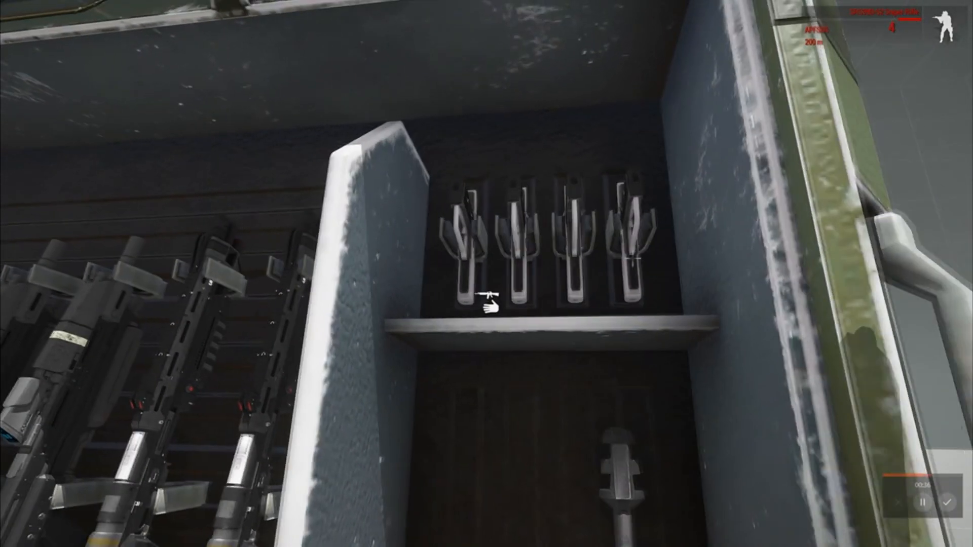
pyautogui.click(485, 304)
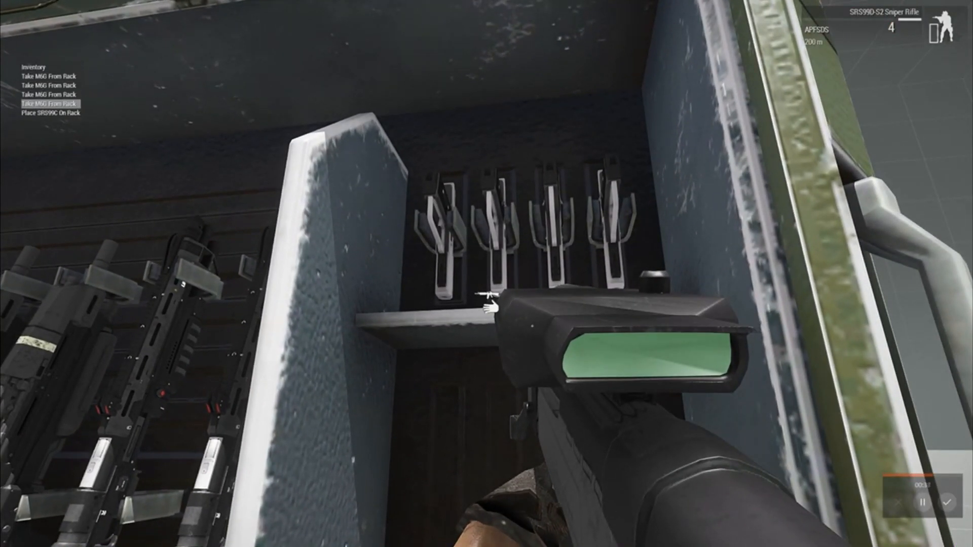